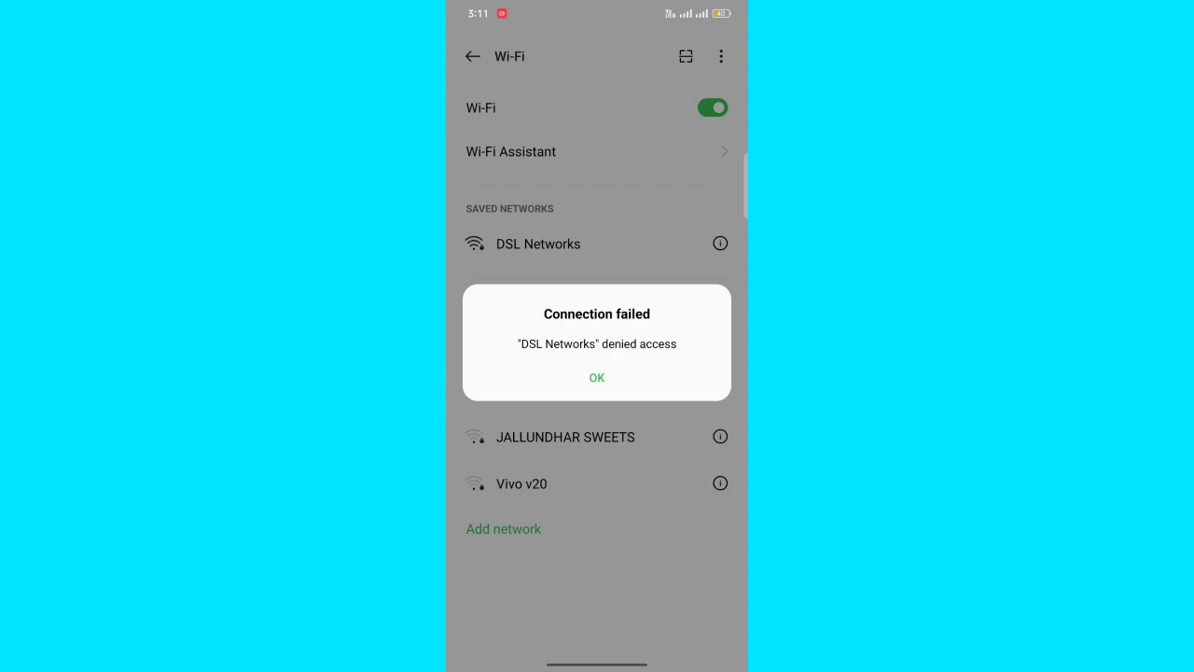
- Dismiss the 'DSL Networks denied access' connection-failed dialog with OK
{"action": "left_click", "coordinate": [598, 377]}
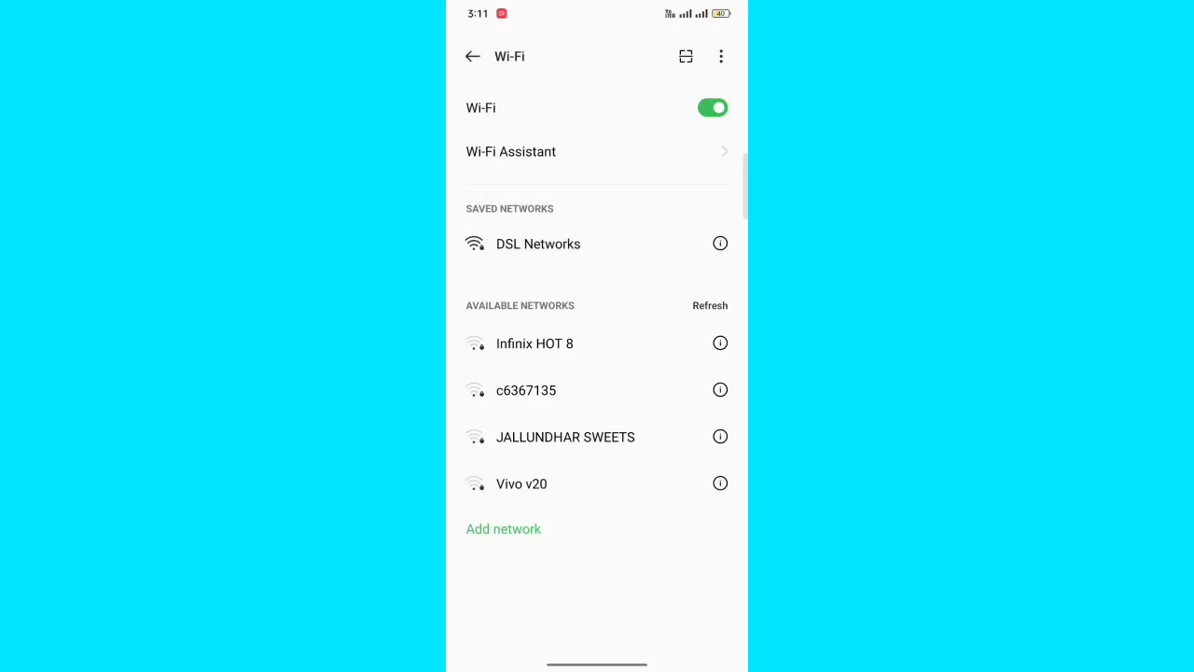
- Forget the saved DSL Networks network from its details and confirm the removal
{"action": "left_click", "coordinate": [720, 243]}
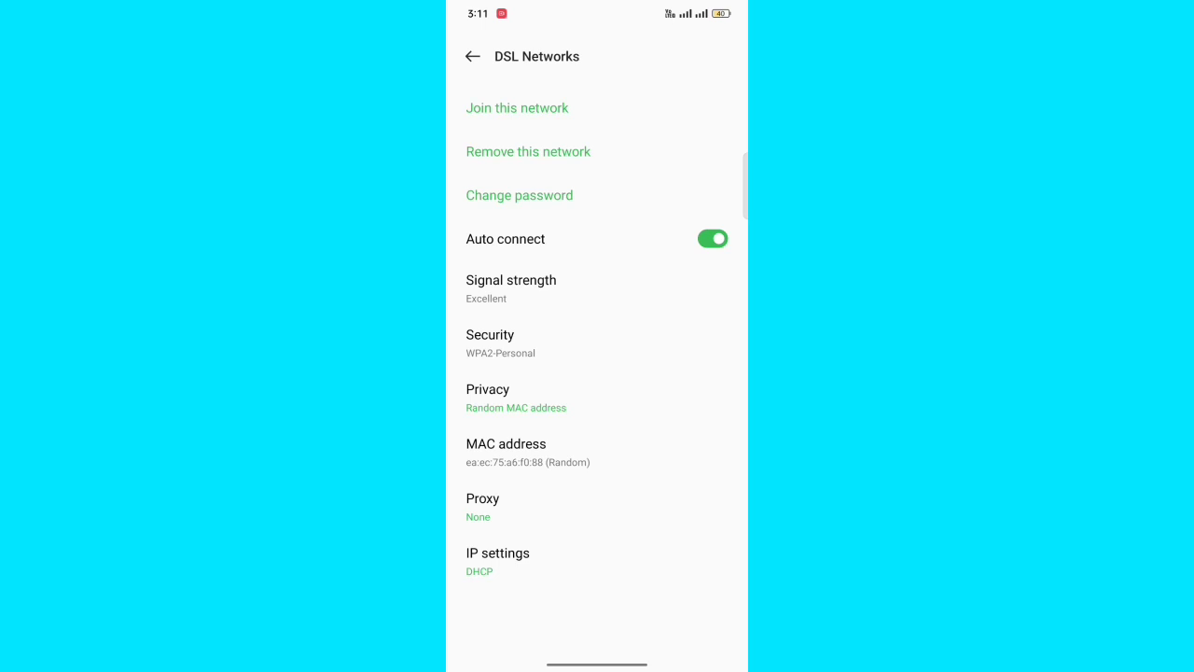
{"action": "left_click", "coordinate": [526, 151]}
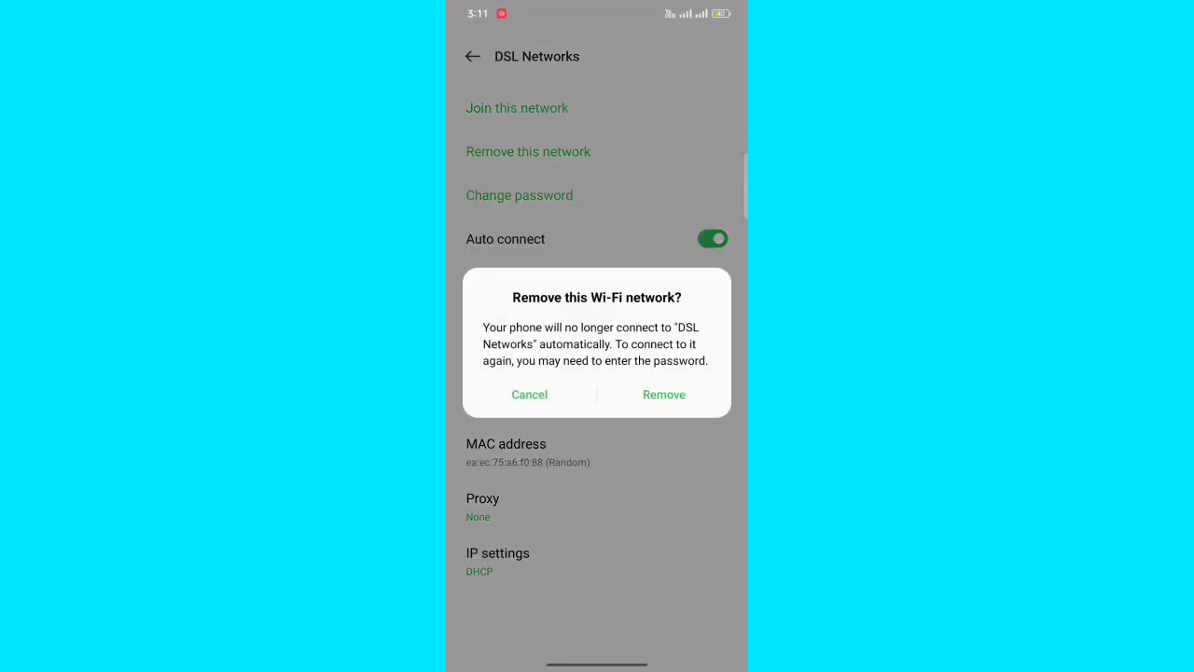
{"action": "left_click", "coordinate": [664, 394]}
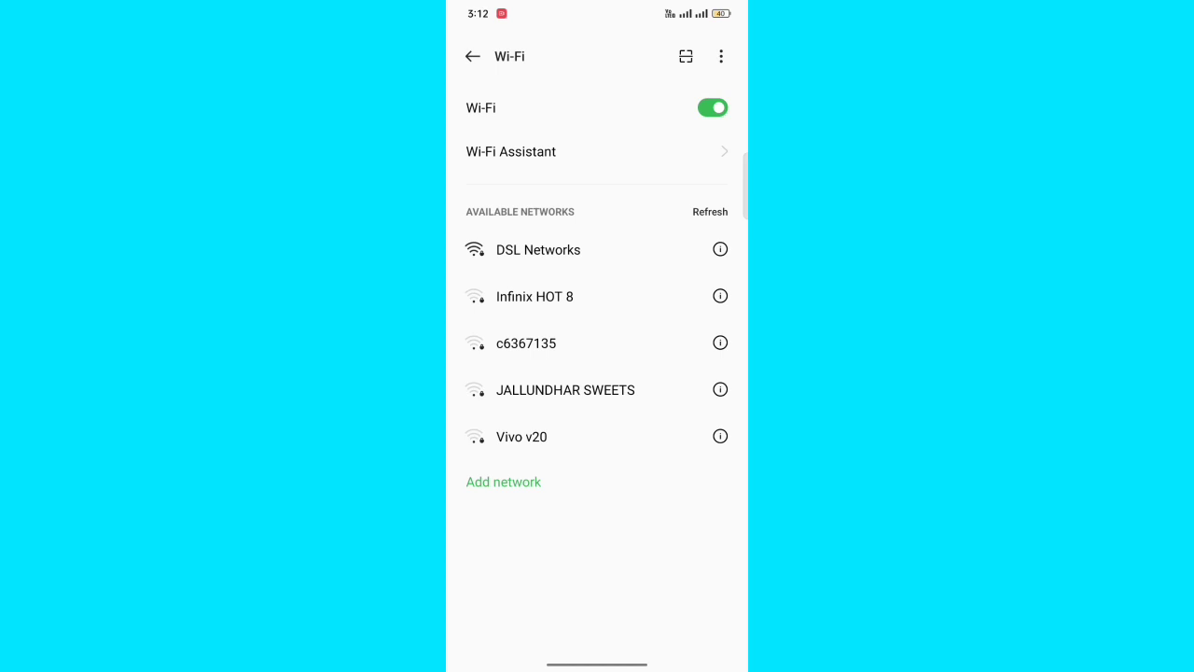
- Select DSL Networks under Available networks to reconnect with its password
{"action": "left_click", "coordinate": [538, 250]}
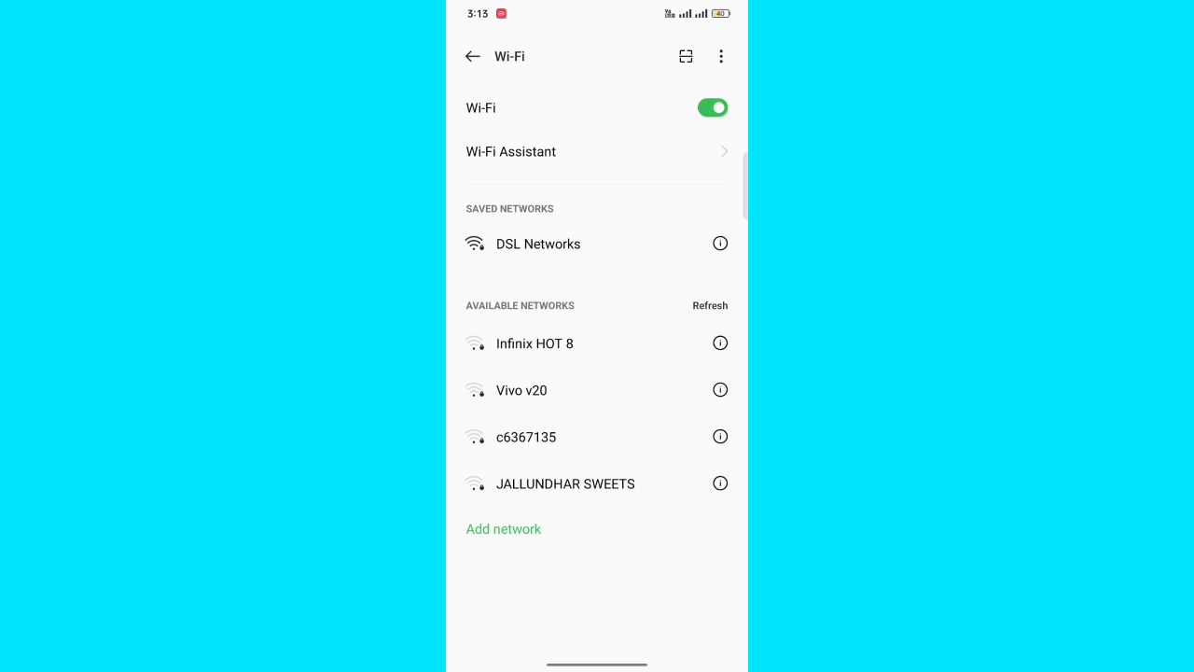